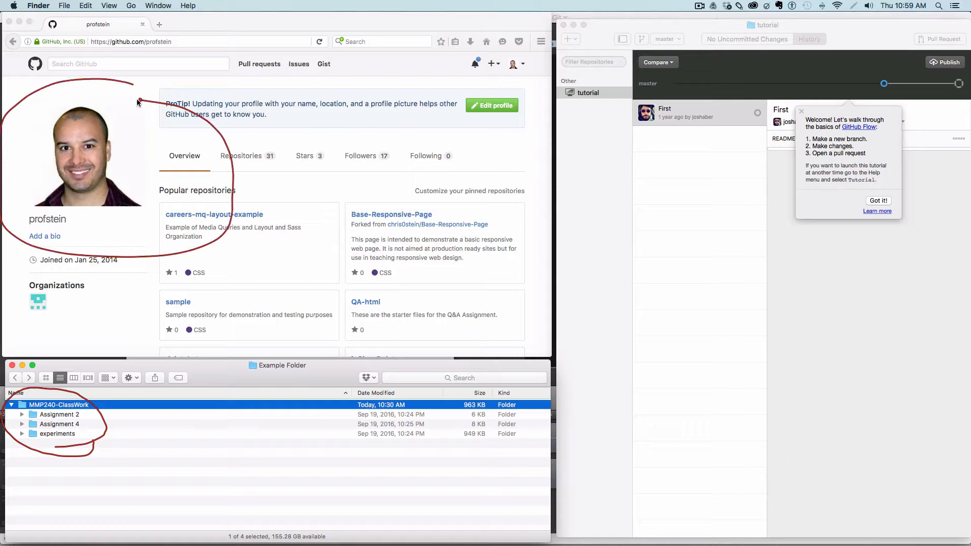
{"action": "mouse_move", "coordinate": [147, 103]}
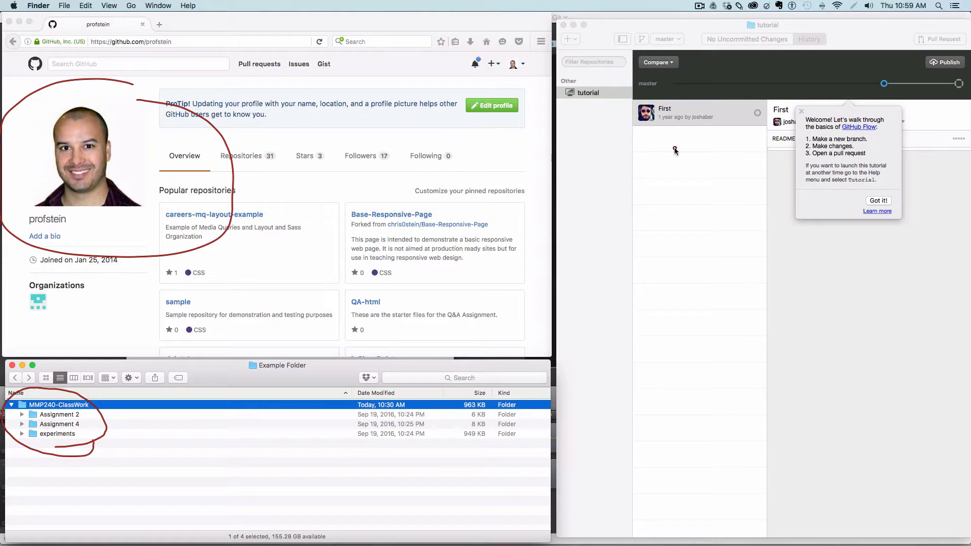
Switch between the Finder folder listing and GitHub Desktop, ending with GitHub Desktop focused
{"action": "left_click_drag", "start_coordinate": [675, 148], "coordinate": [700, 271]}
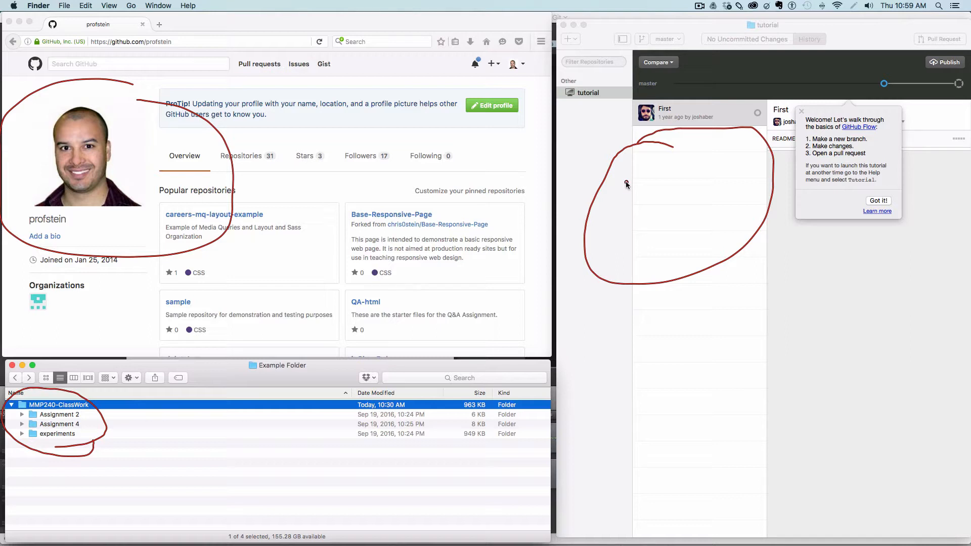
{"action": "mouse_move", "coordinate": [641, 228]}
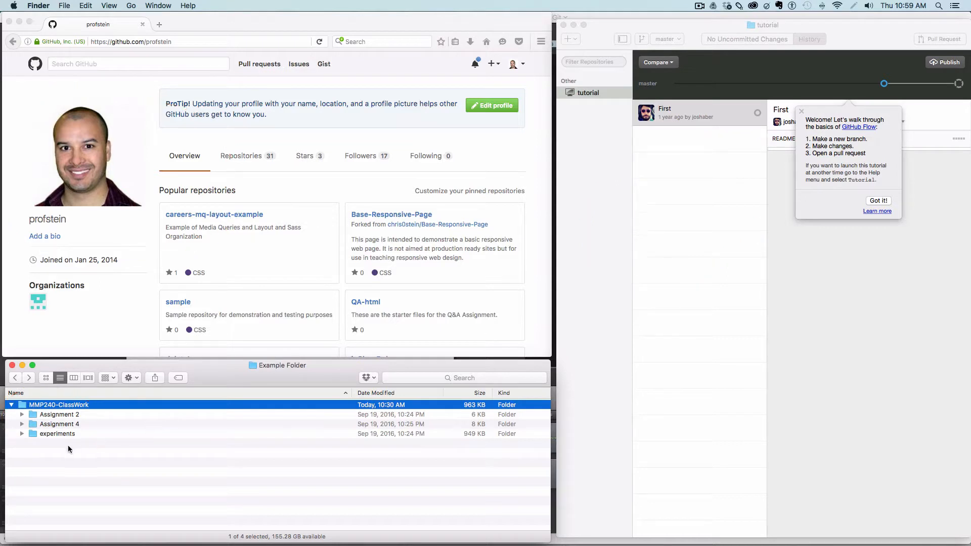
{"action": "mouse_move", "coordinate": [57, 407]}
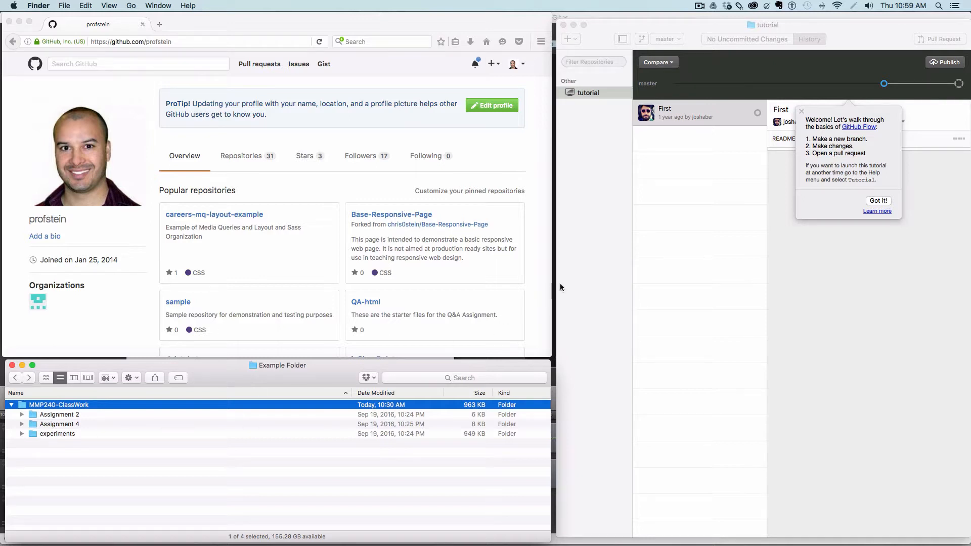
{"action": "left_click", "coordinate": [700, 112]}
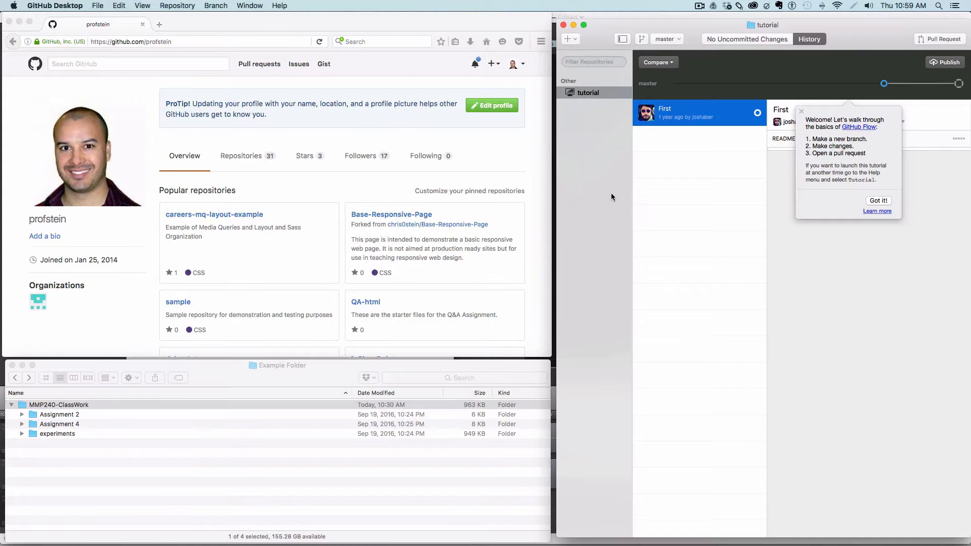
{"action": "mouse_move", "coordinate": [624, 183]}
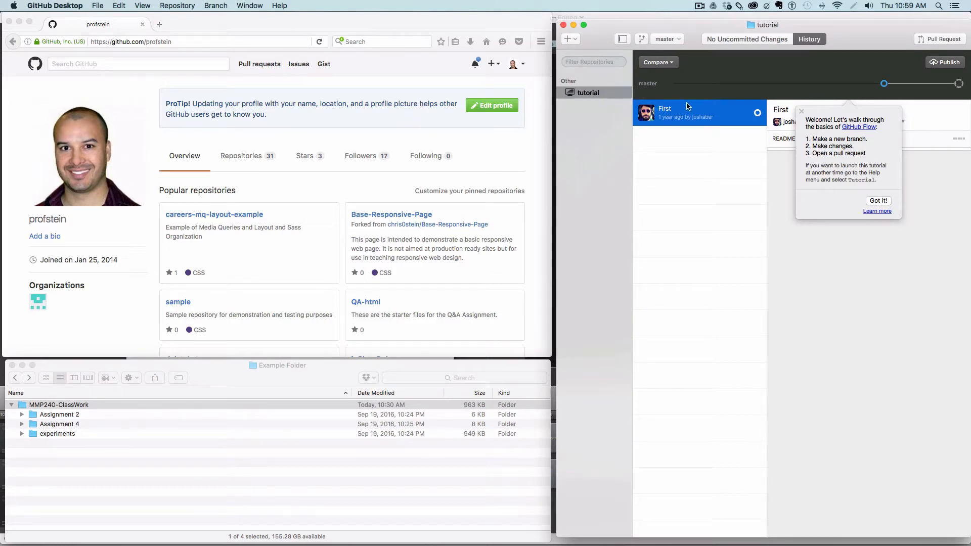
{"action": "mouse_move", "coordinate": [721, 104]}
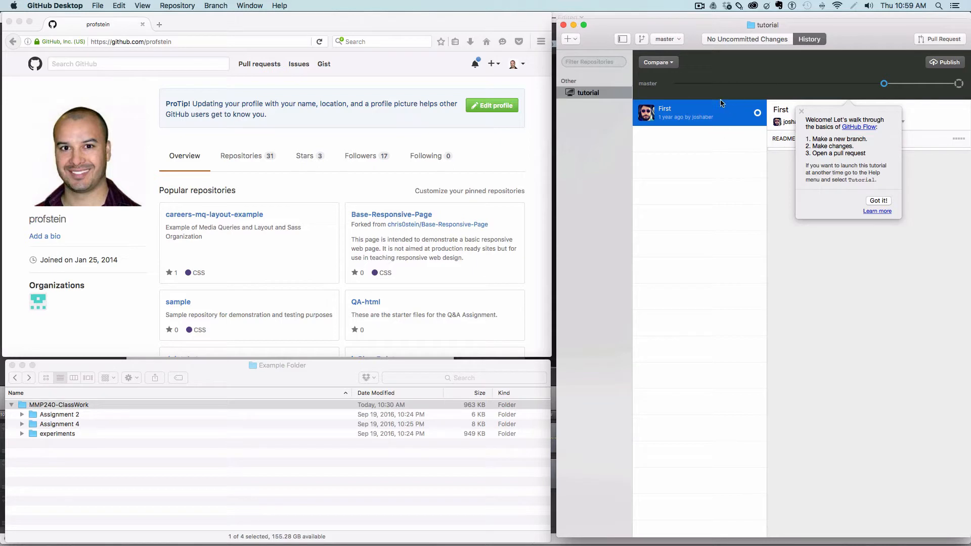
{"action": "right_click", "coordinate": [586, 92]}
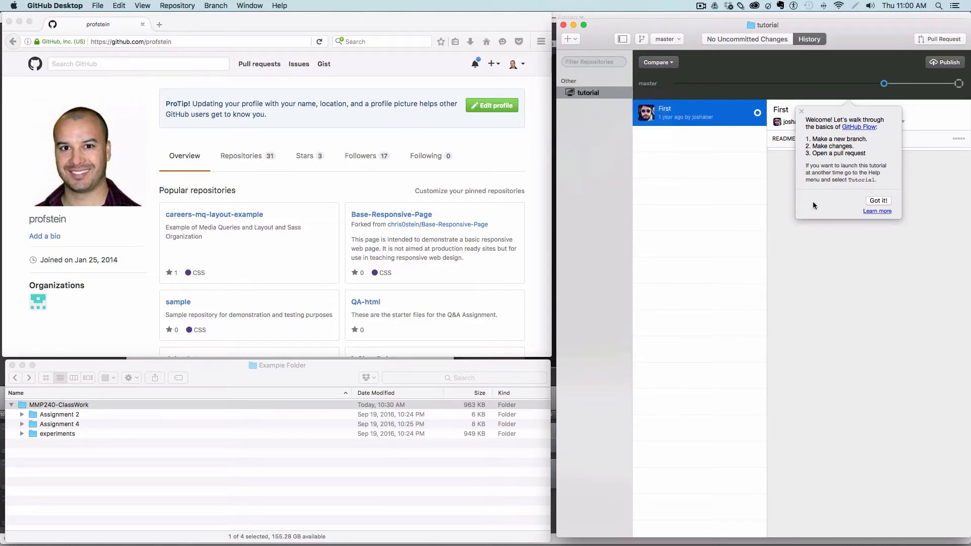
{"action": "mouse_move", "coordinate": [837, 164]}
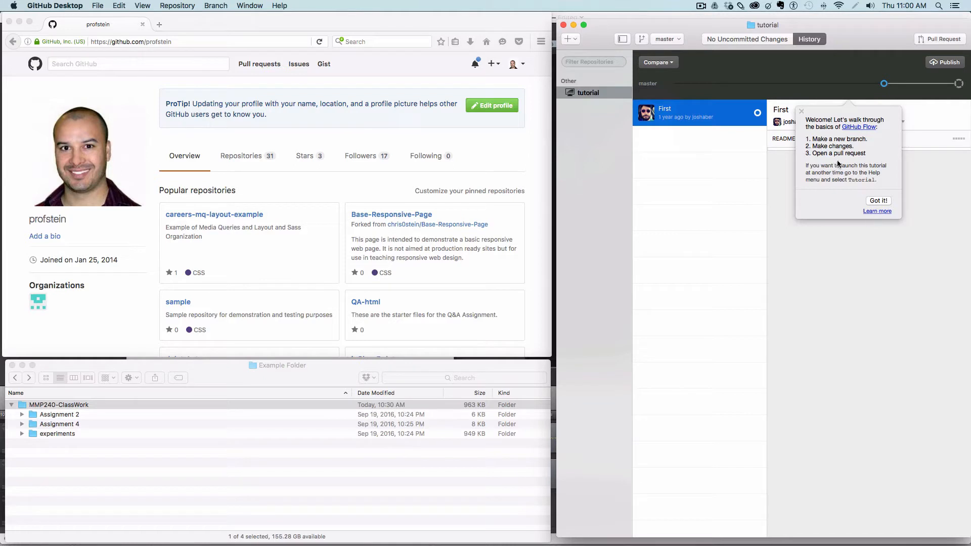
{"action": "mouse_move", "coordinate": [815, 209]}
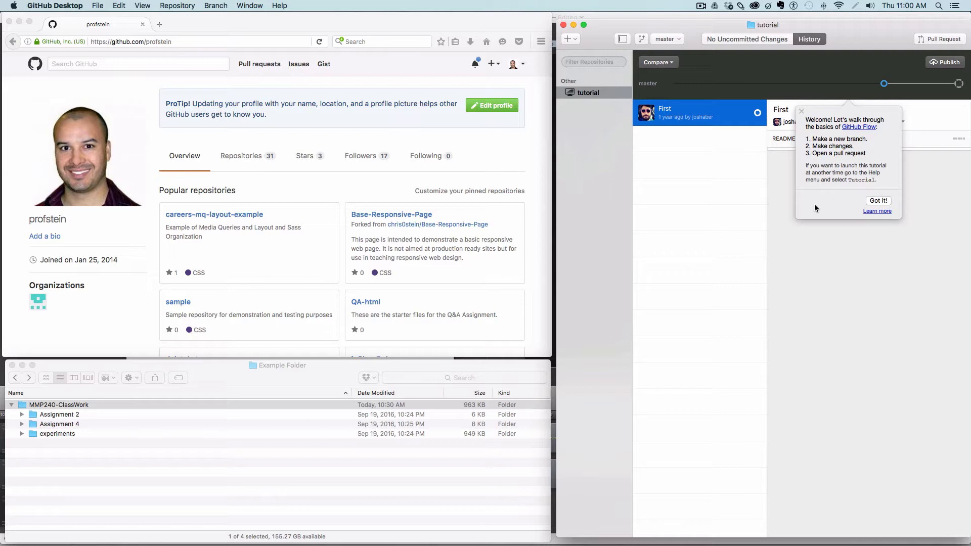
{"action": "mouse_move", "coordinate": [631, 205]}
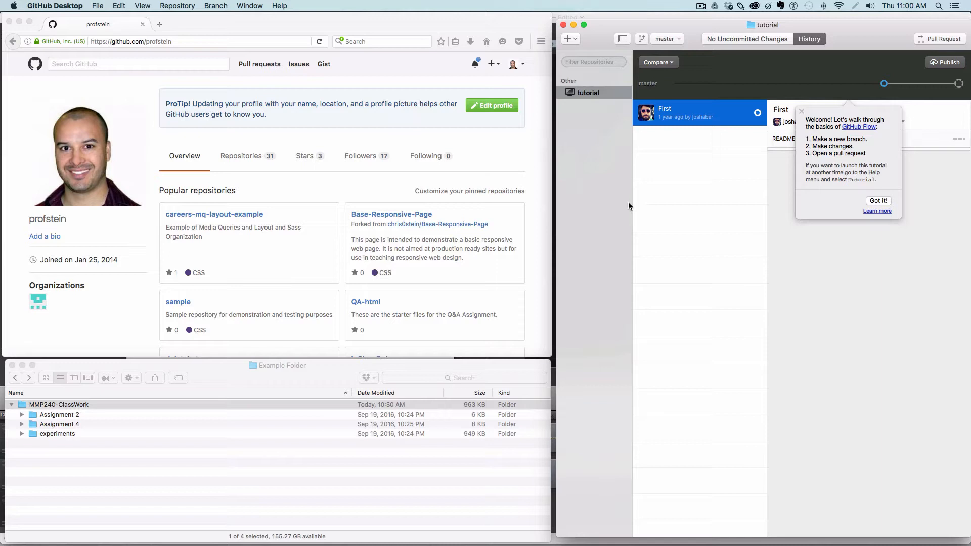
{"action": "left_click", "coordinate": [49, 405]}
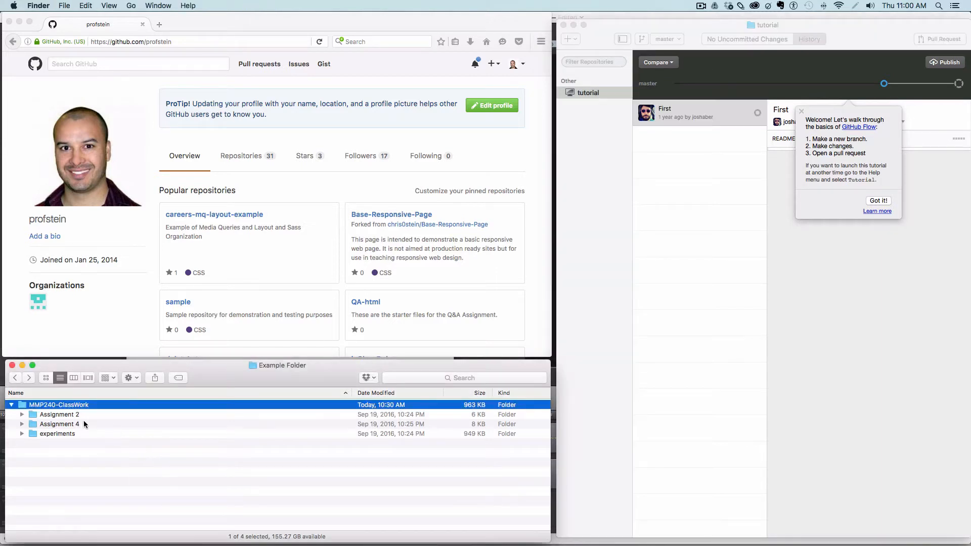
{"action": "left_click", "coordinate": [698, 112]}
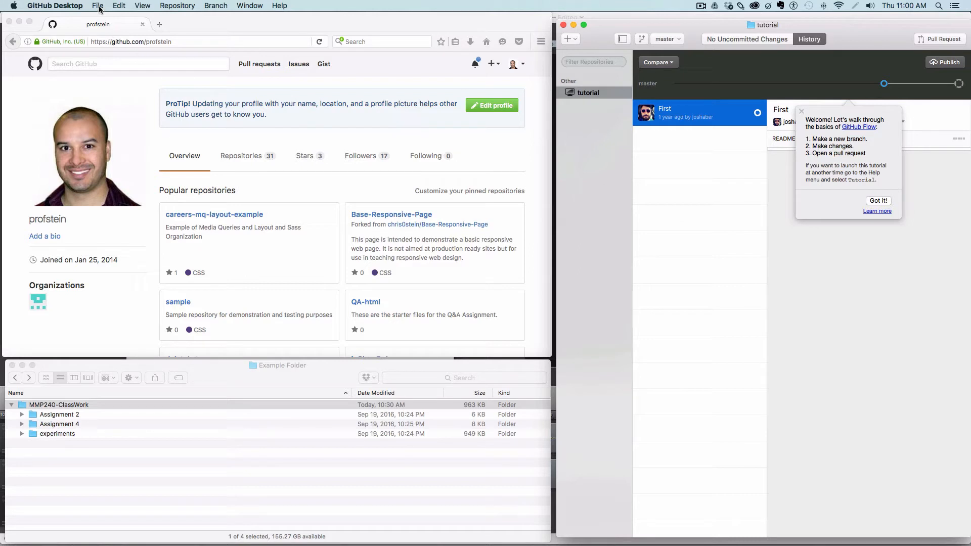
Sign in to the GitHub.com account from the Accounts preferences
{"action": "left_click", "coordinate": [52, 5]}
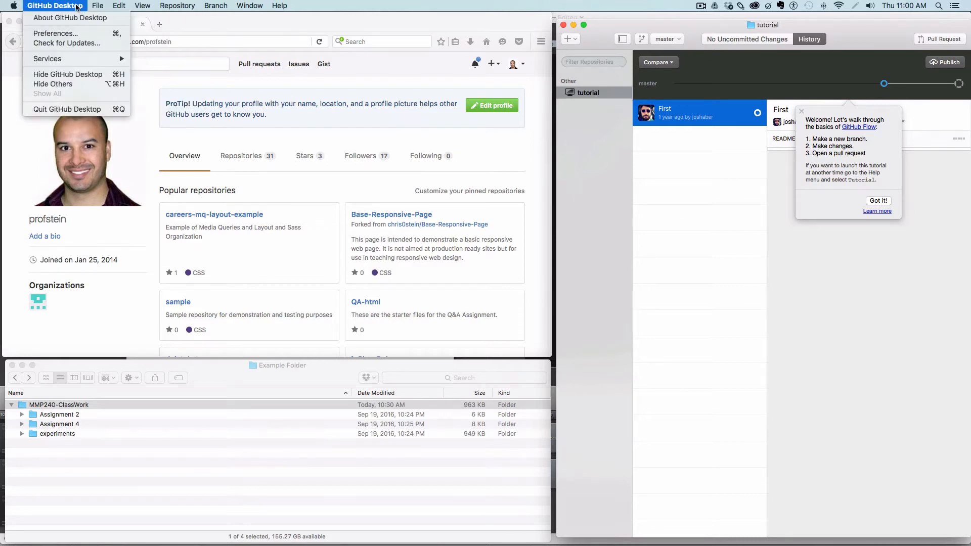
{"action": "mouse_move", "coordinate": [54, 34]}
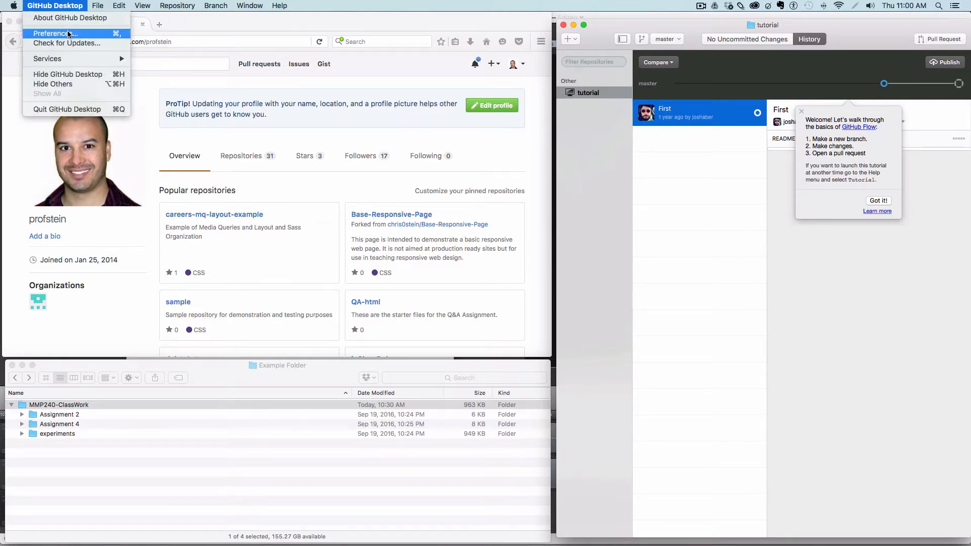
{"action": "left_click", "coordinate": [47, 33]}
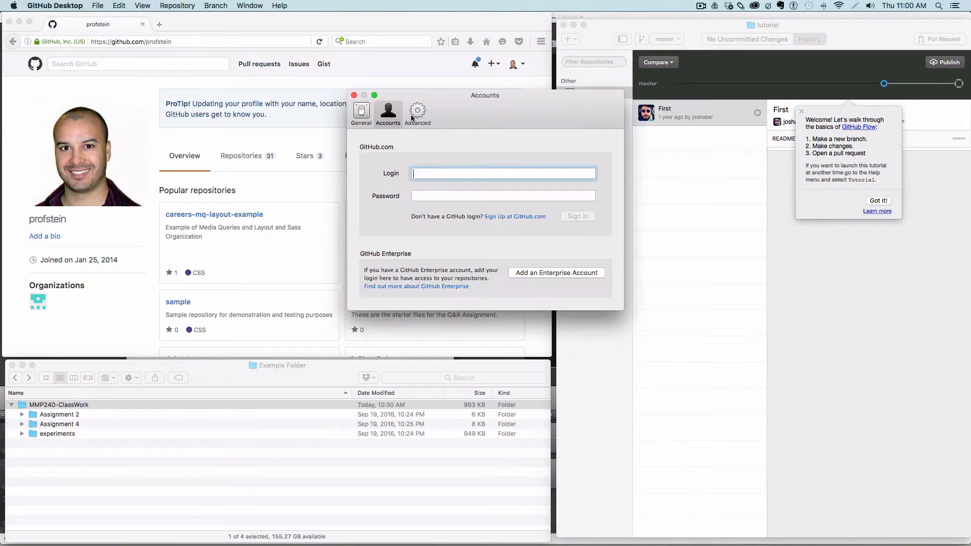
{"action": "type", "text": "profstein"}
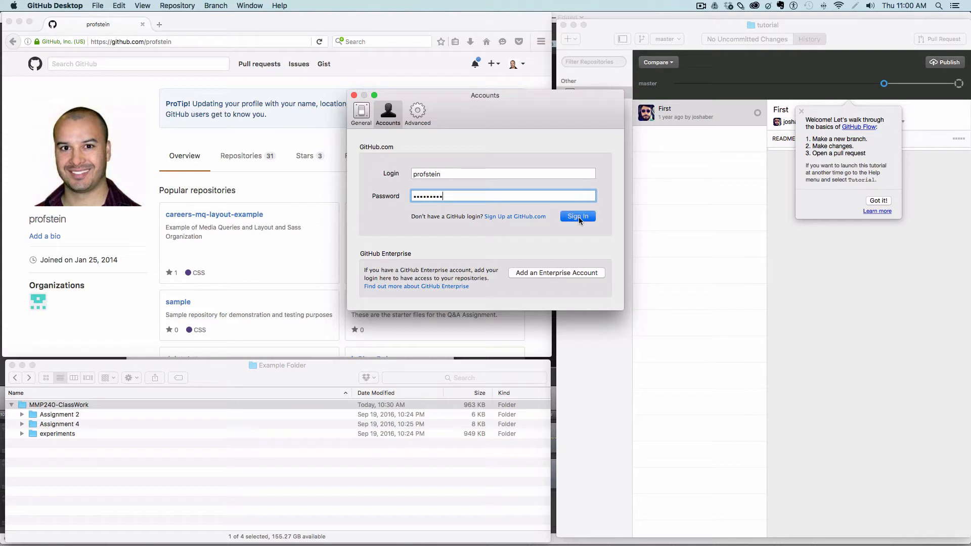
{"action": "left_click", "coordinate": [578, 216]}
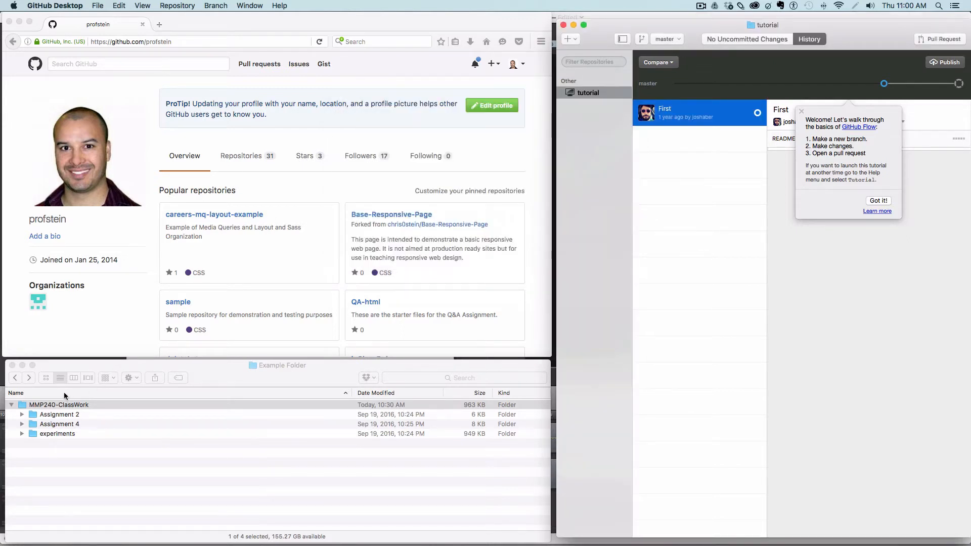
Add the MMP240-ClassWork folder as a new git repository and select it in the sidebar
{"action": "left_click_drag", "start_coordinate": [58, 404], "coordinate": [616, 221]}
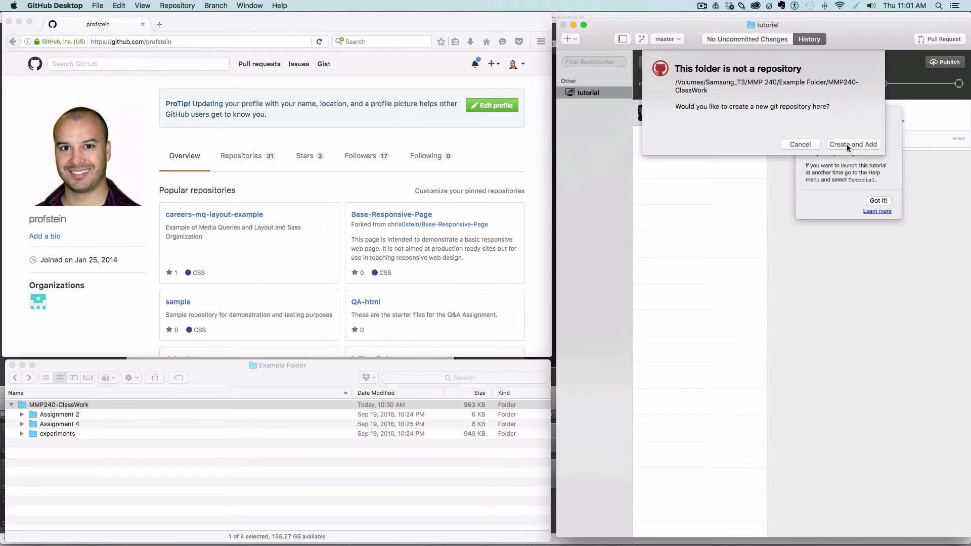
{"action": "left_click", "coordinate": [854, 143]}
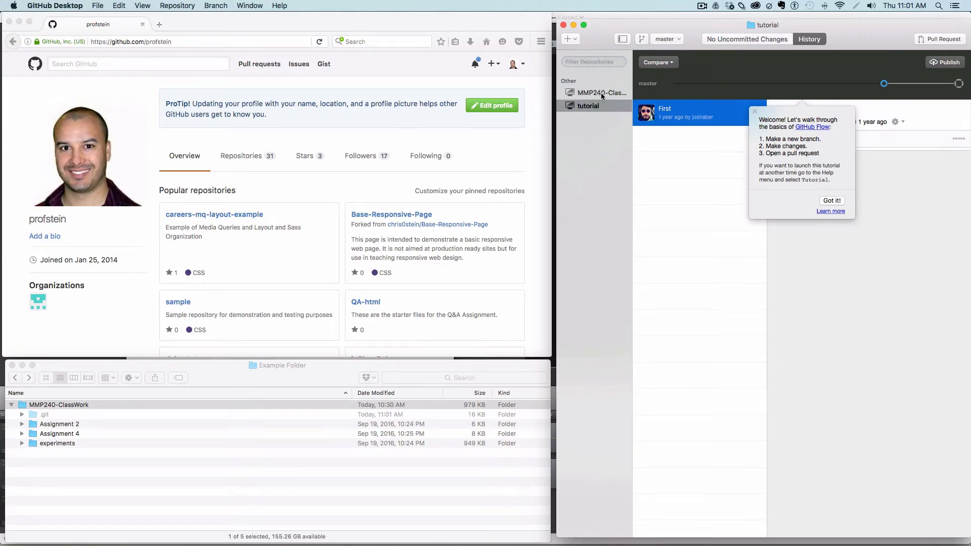
{"action": "left_click", "coordinate": [598, 92]}
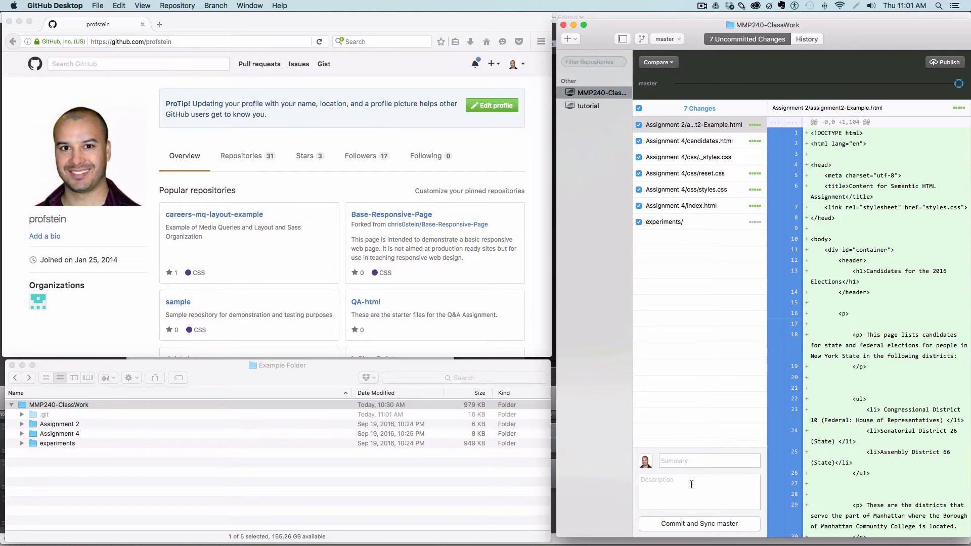
{"action": "left_click", "coordinate": [709, 461]}
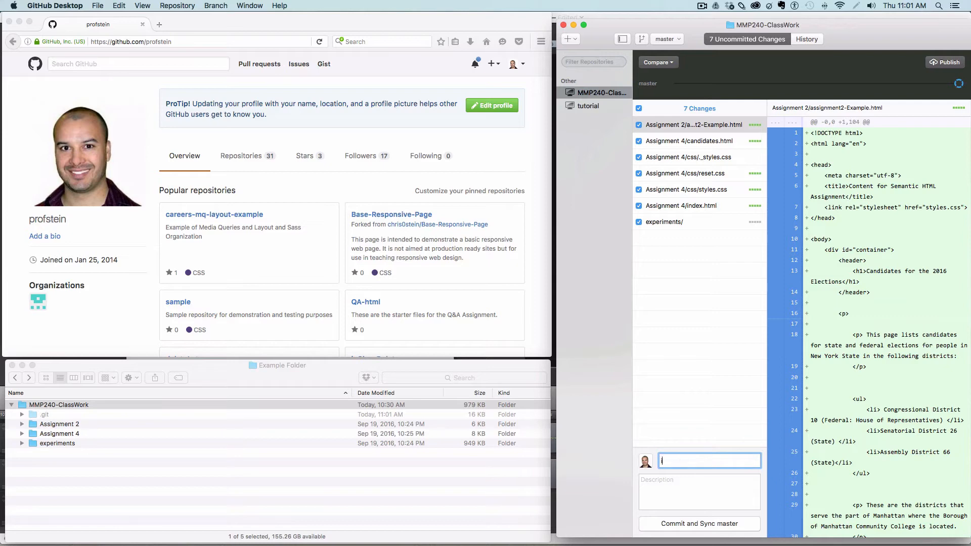
{"action": "type", "text": "initial Commit"}
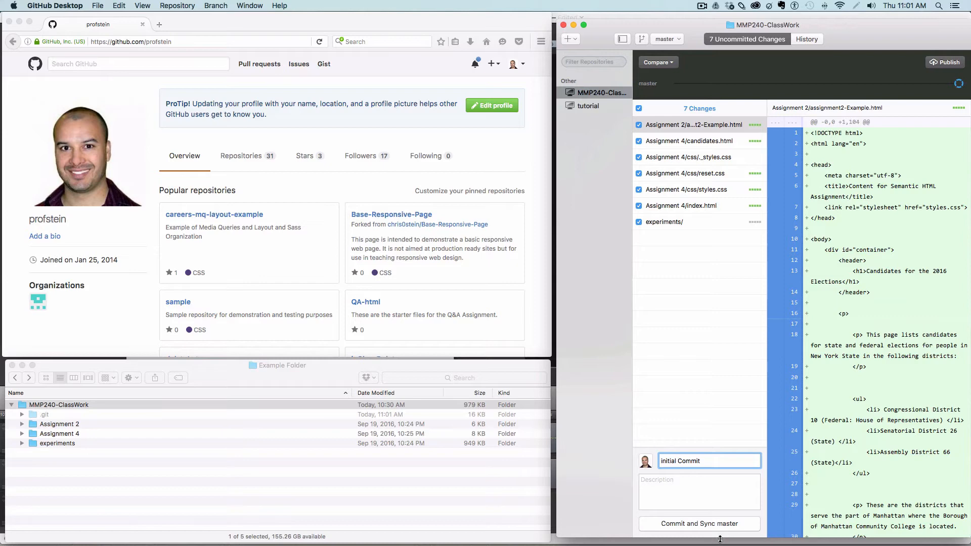
{"action": "left_click", "coordinate": [700, 524]}
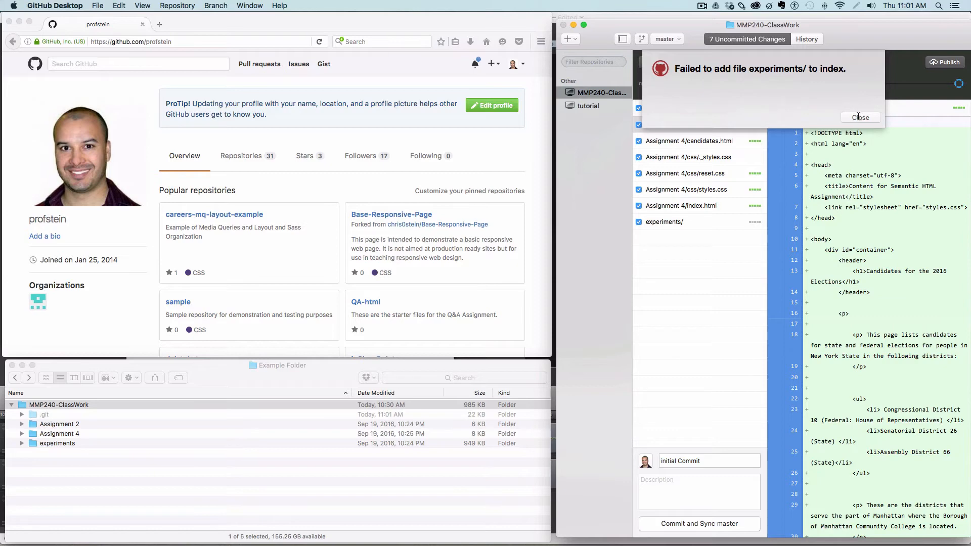
{"action": "left_click", "coordinate": [860, 117]}
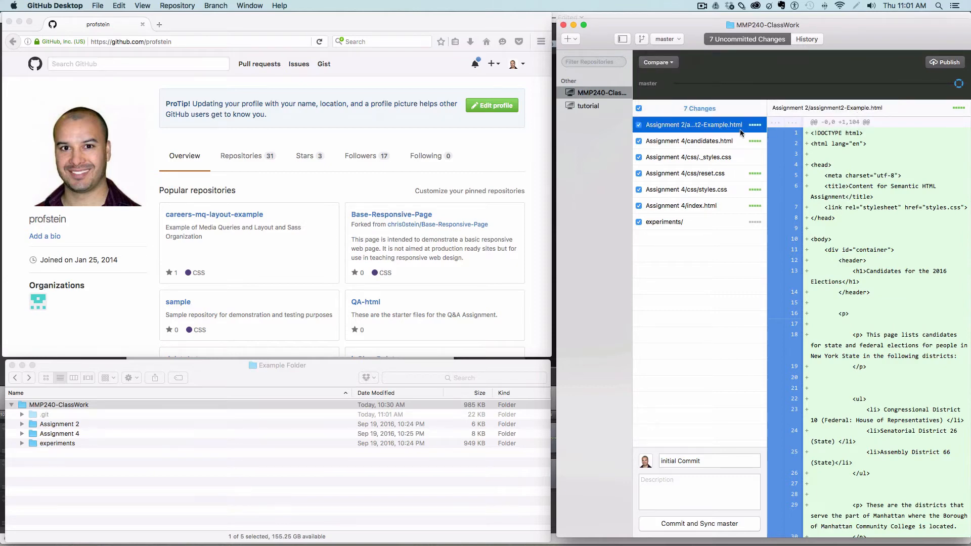
{"action": "left_click", "coordinate": [683, 221]}
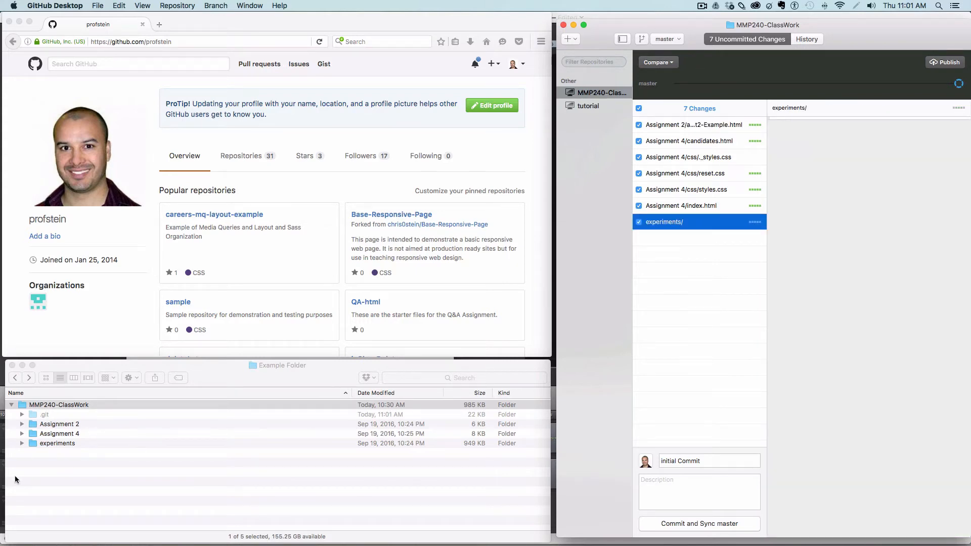
{"action": "left_click", "coordinate": [23, 444]}
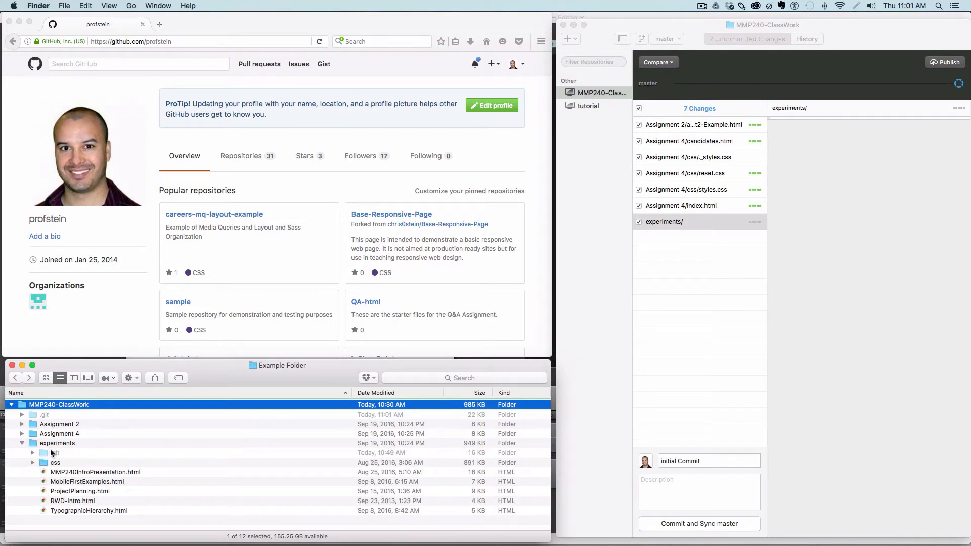
Move the nested .git folder inside experiments to the Trash and collapse experiments
{"action": "left_click", "coordinate": [53, 452]}
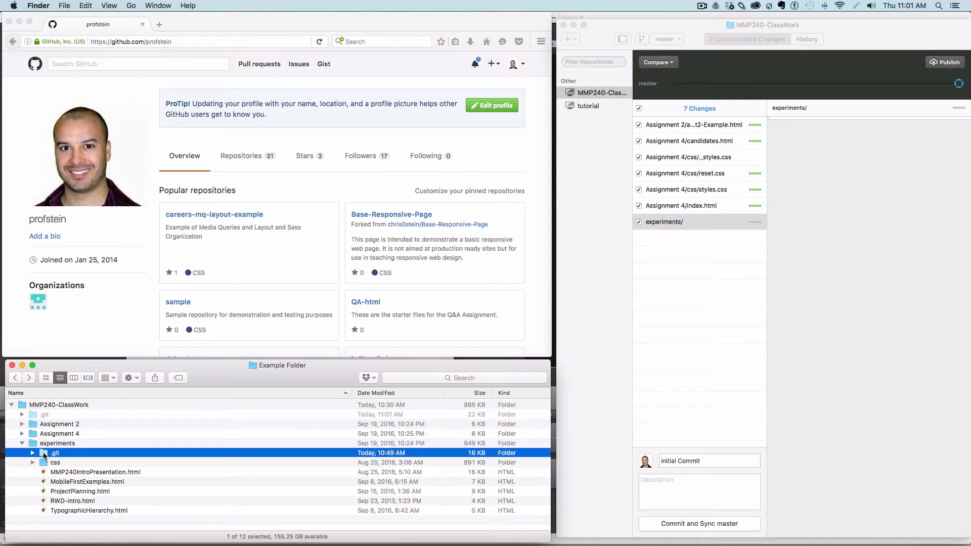
{"action": "right_click", "coordinate": [53, 453]}
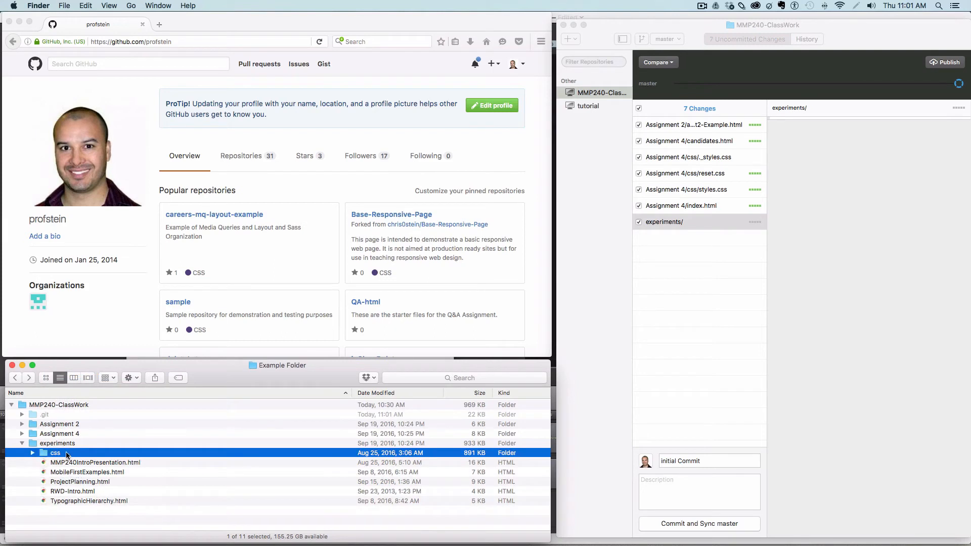
{"action": "mouse_move", "coordinate": [52, 463]}
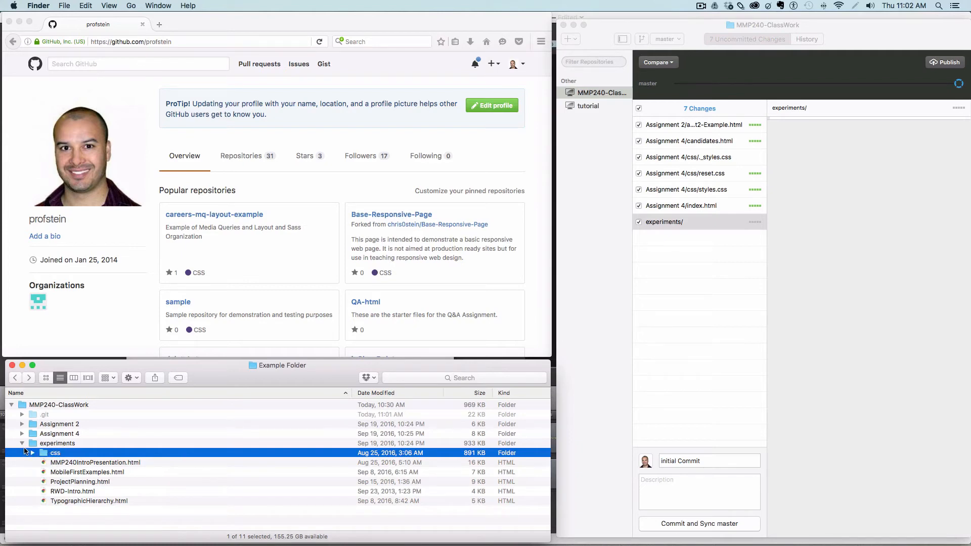
{"action": "left_click", "coordinate": [23, 443]}
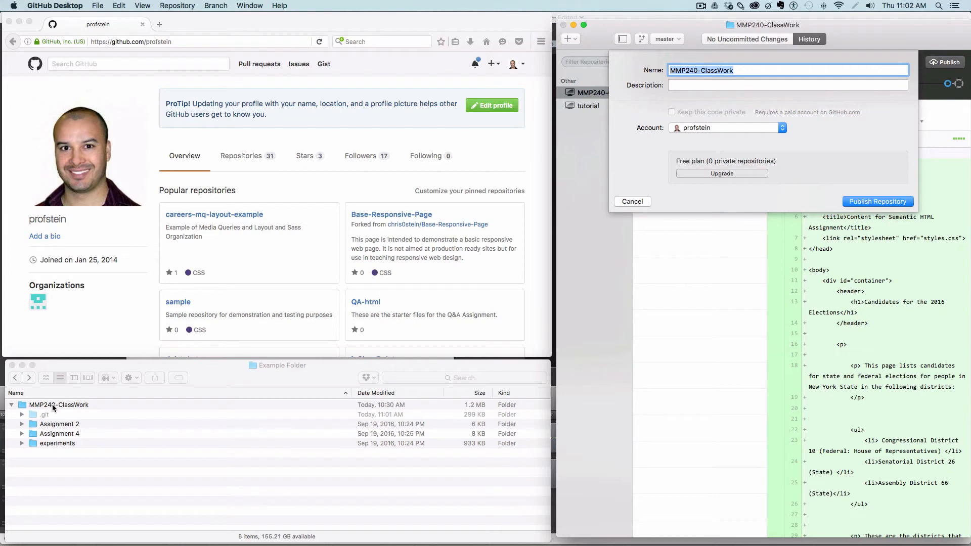
{"action": "mouse_move", "coordinate": [823, 90]}
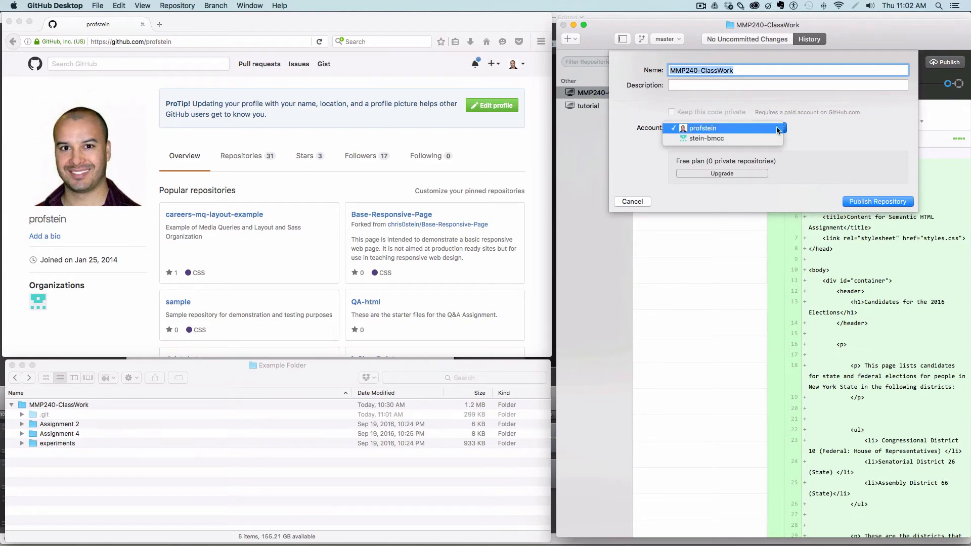
Publish MMP240-ClassWork to the same account with description 'Class work and assignments for MMP 240'
{"action": "left_click", "coordinate": [704, 128]}
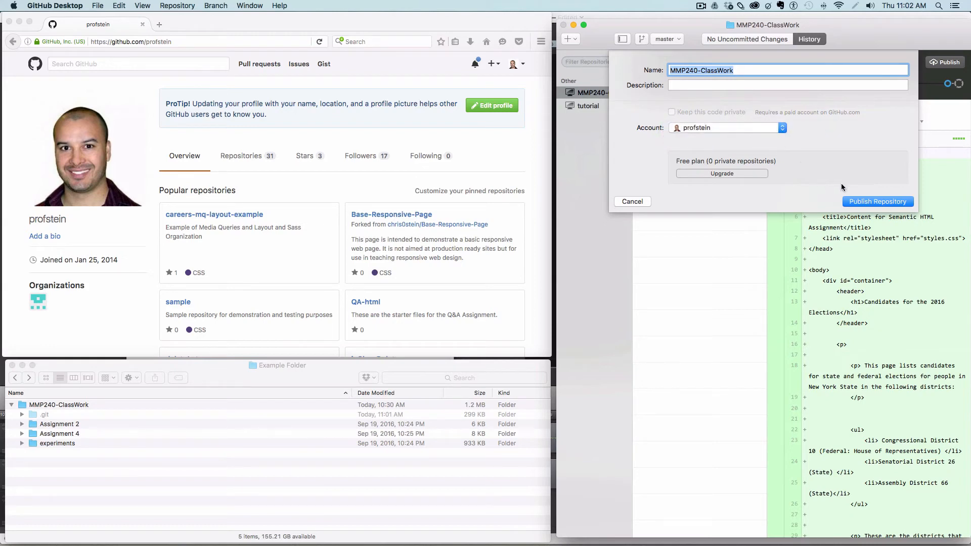
{"action": "left_click", "coordinate": [788, 85]}
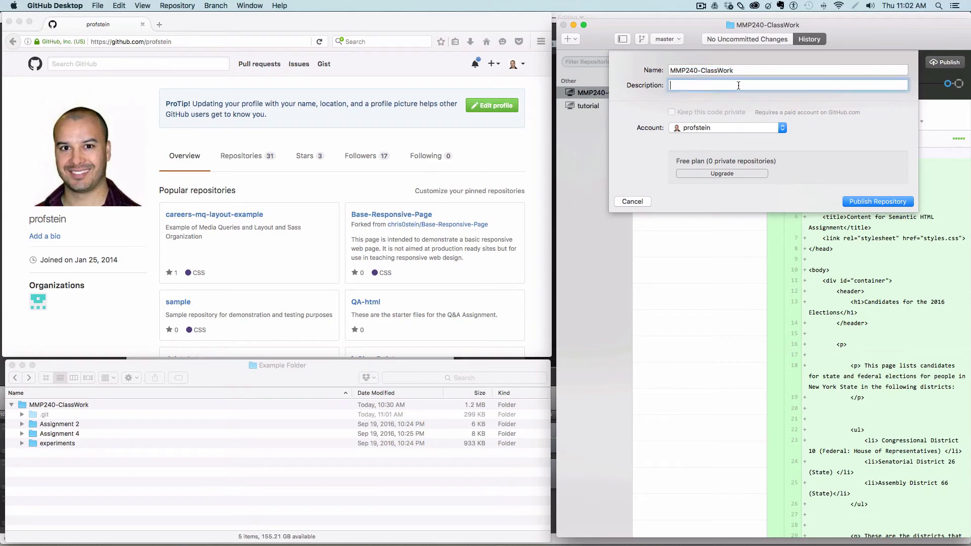
{"action": "type", "text": "Cla"}
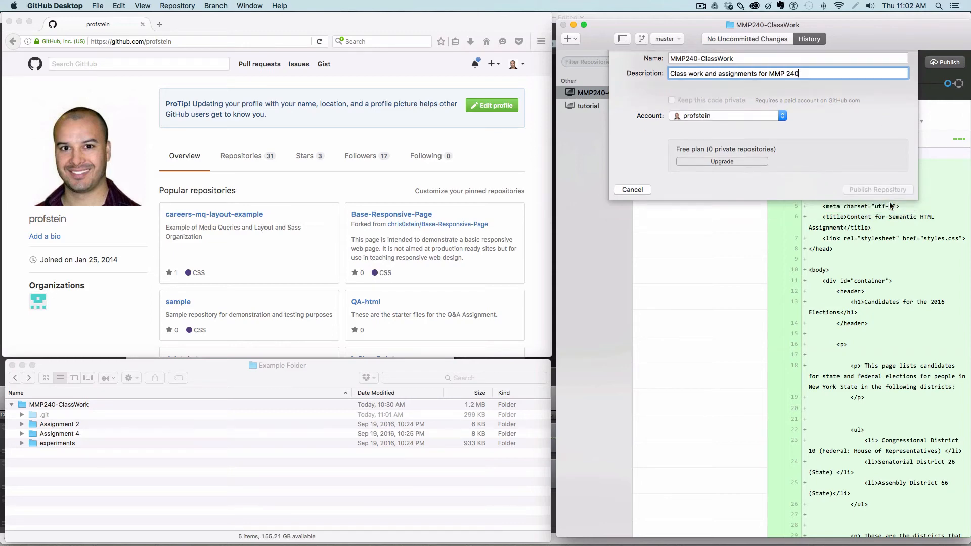
{"action": "left_click", "coordinate": [878, 189]}
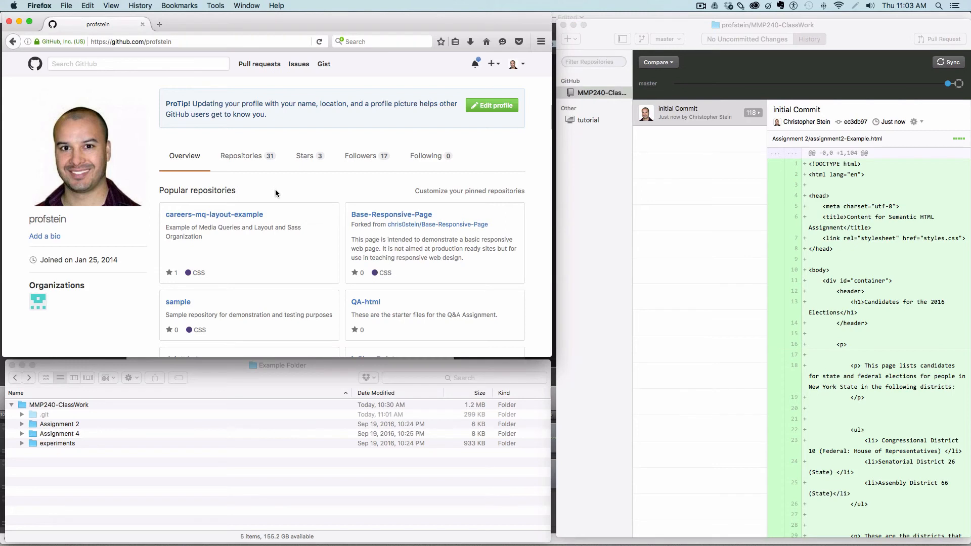
From the GitHub profile's Repositories list, view the MMP240-ClassWork repository page
{"action": "left_click", "coordinate": [241, 156]}
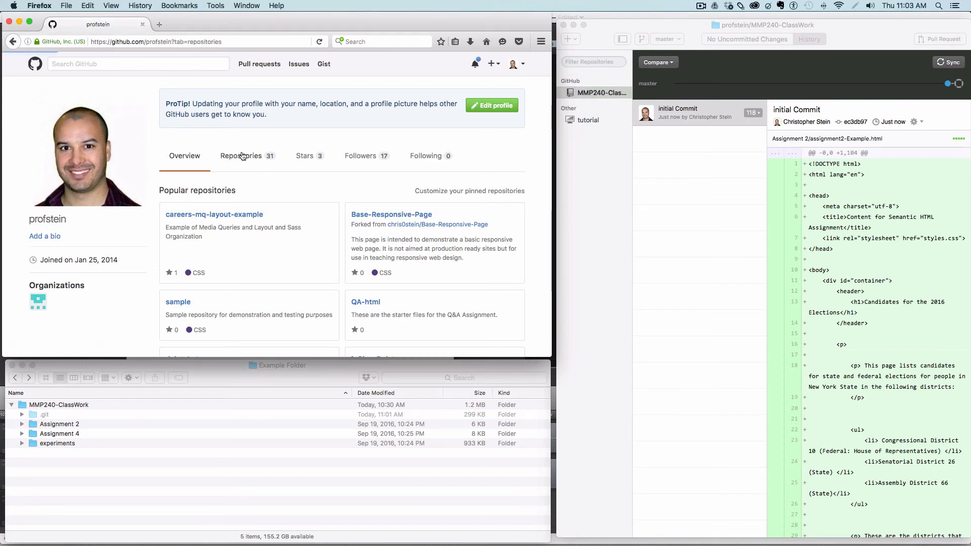
{"action": "left_click", "coordinate": [241, 156]}
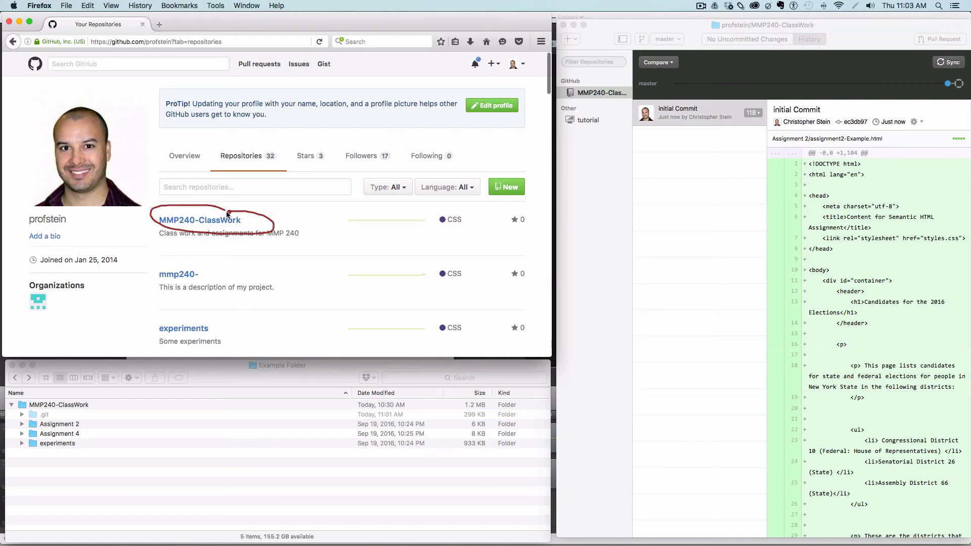
{"action": "mouse_move", "coordinate": [222, 225]}
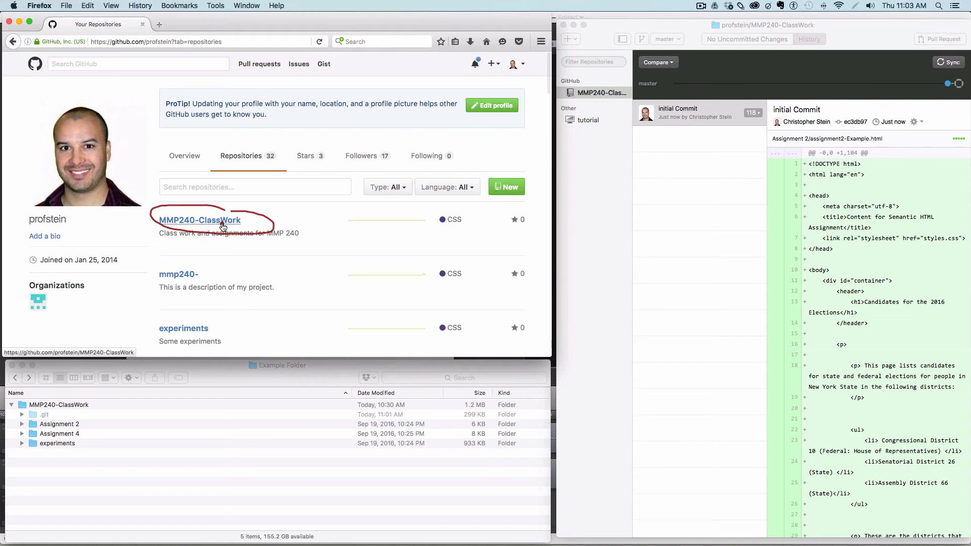
{"action": "left_click", "coordinate": [200, 220]}
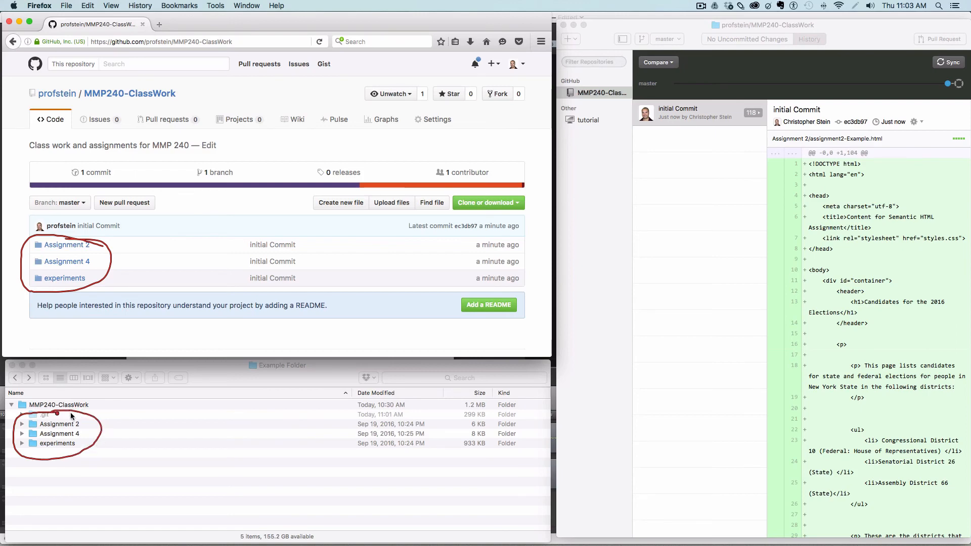
{"action": "mouse_move", "coordinate": [126, 415]}
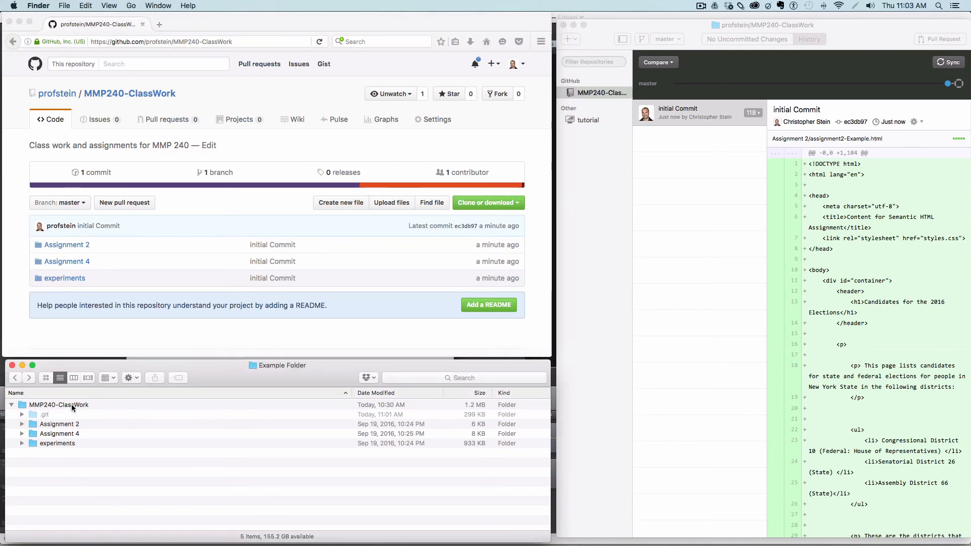
Rename the local folder to MMP240-ClassWork-GitHubRepo in Finder
{"action": "left_click", "coordinate": [56, 405]}
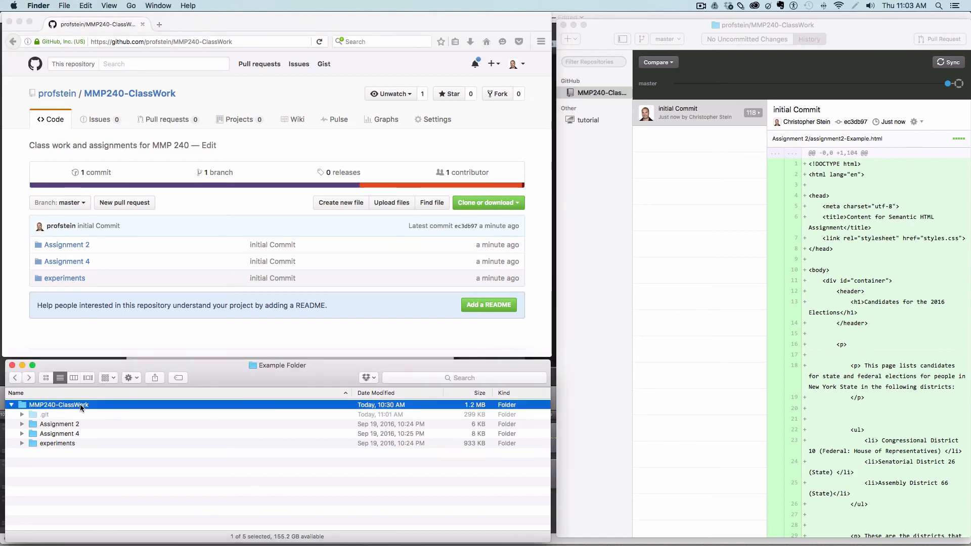
{"action": "left_click", "coordinate": [57, 404]}
{"action": "type", "text": "-GitHubRepo"}
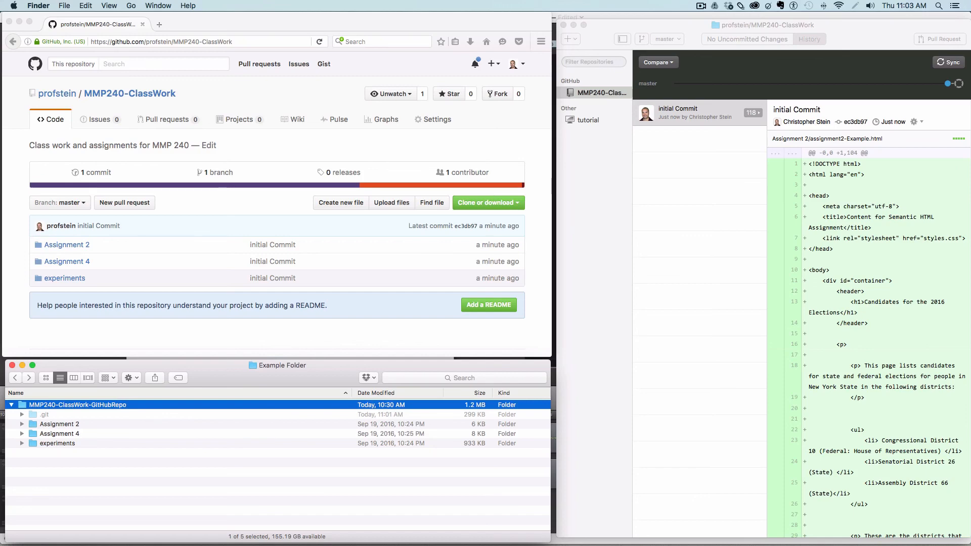
{"action": "left_click", "coordinate": [44, 415]}
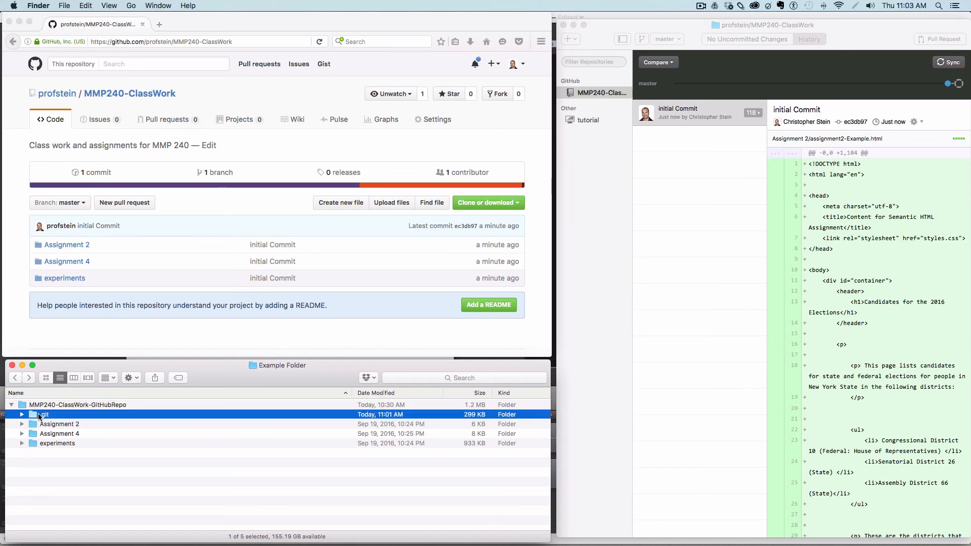
{"action": "left_click", "coordinate": [73, 405]}
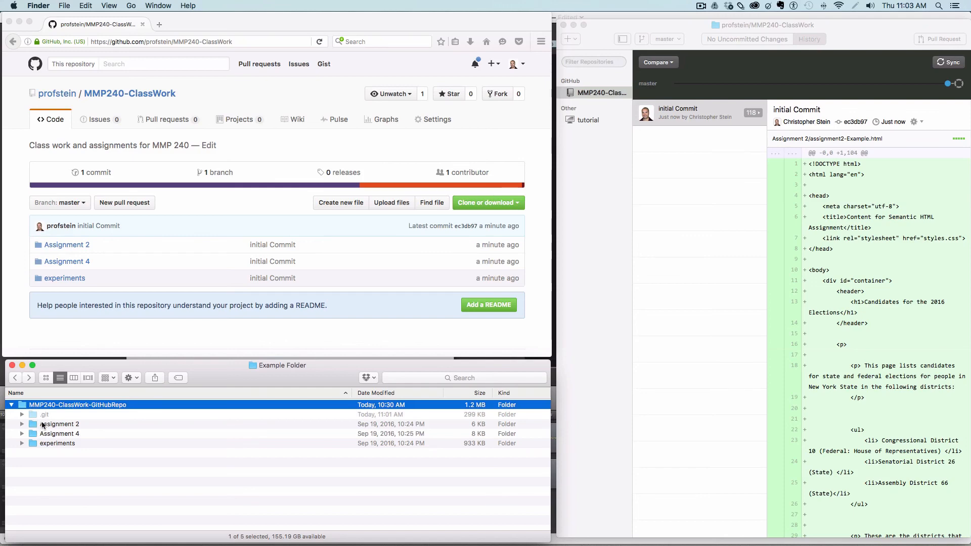